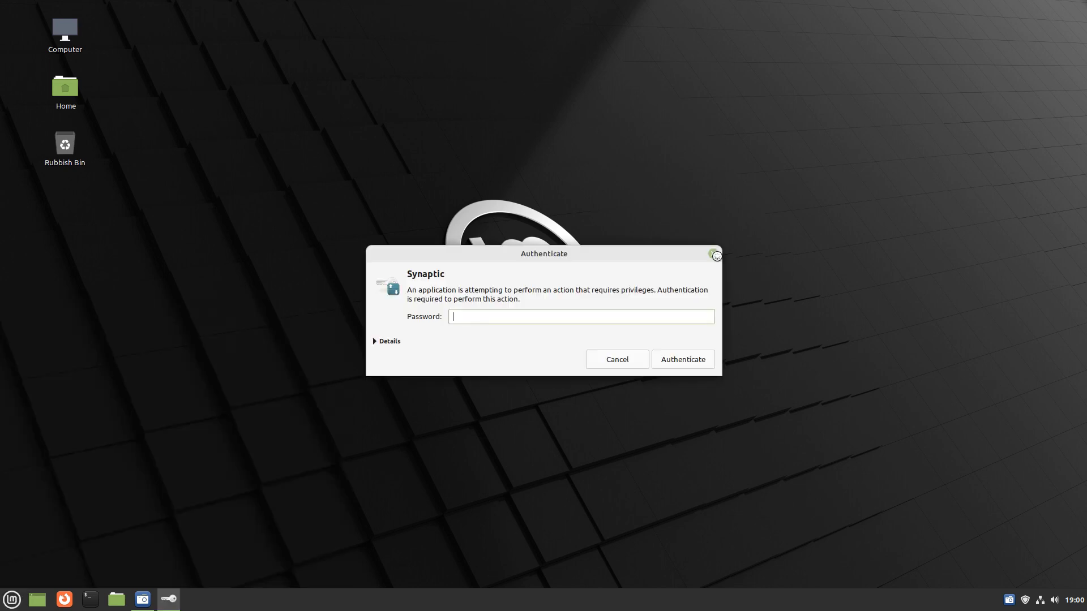
- Authenticate Synaptic, find papirus-icon-theme, mark it for installation and apply the install
{"action": "left_click", "coordinate": [682, 359]}
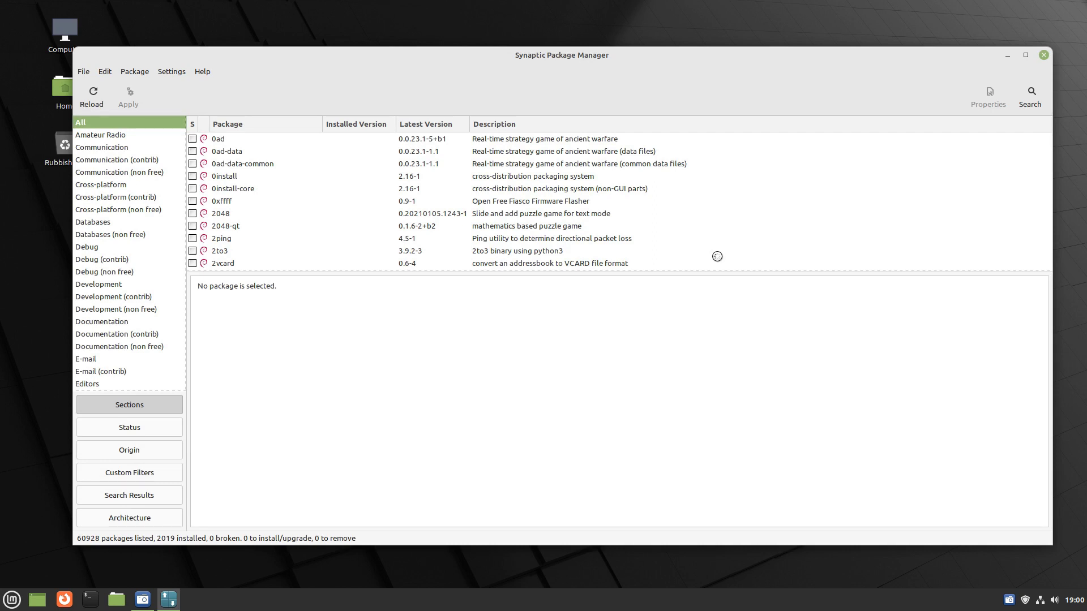
{"action": "mouse_move", "coordinate": [719, 261]}
{"action": "type", "text": "papirus"}
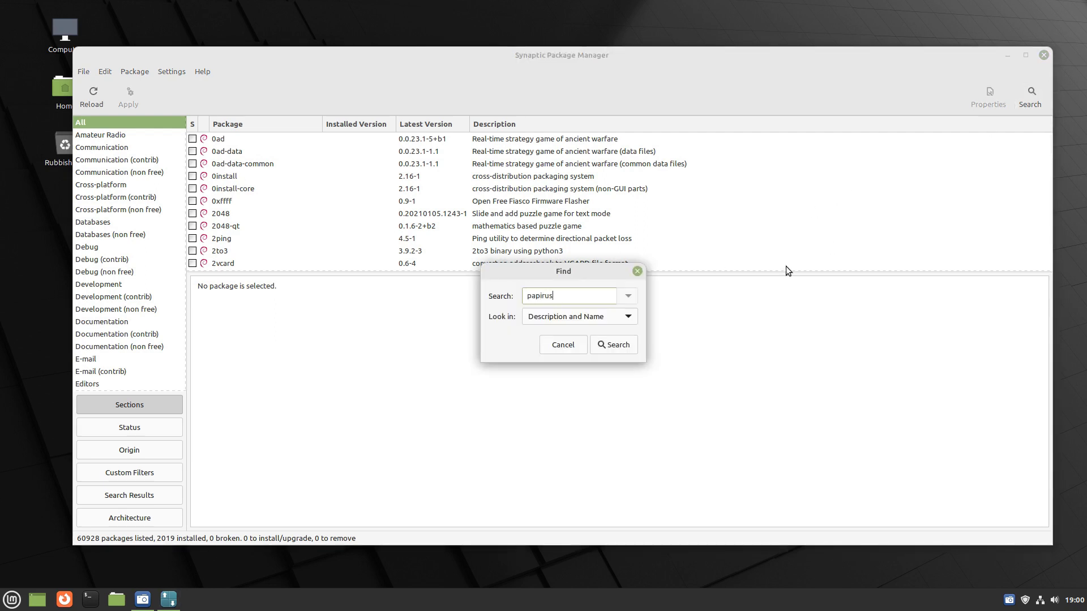
{"action": "left_click", "coordinate": [612, 344]}
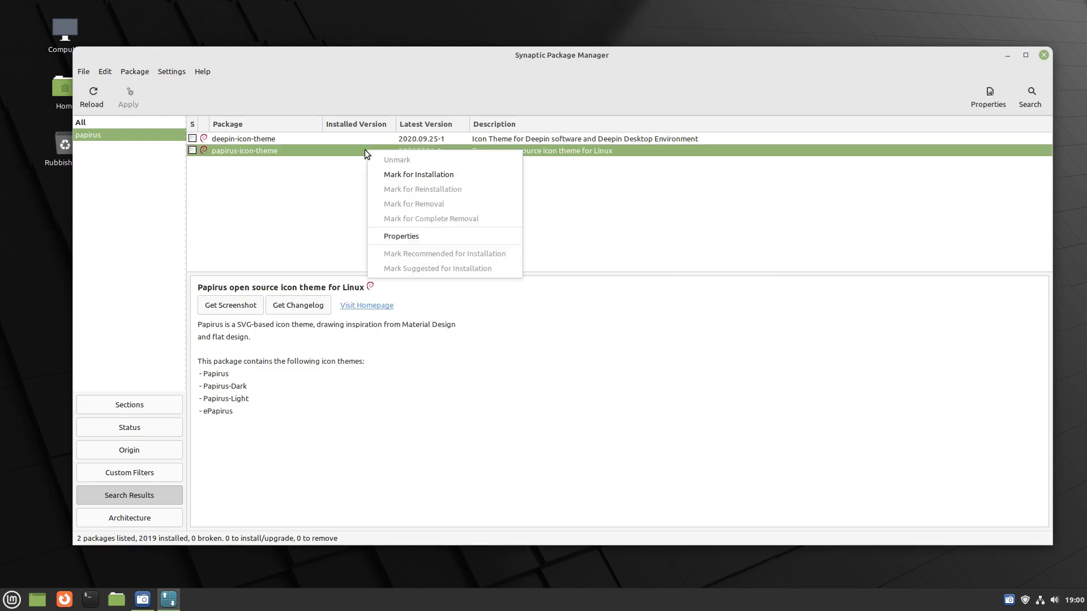
{"action": "left_click", "coordinate": [418, 174]}
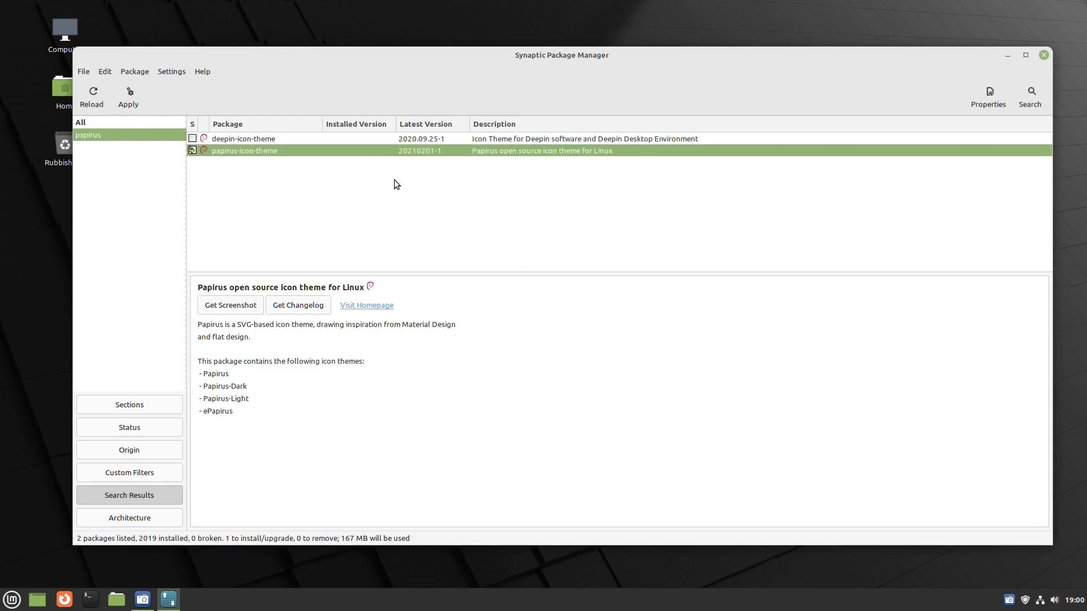
{"action": "left_click", "coordinate": [127, 95]}
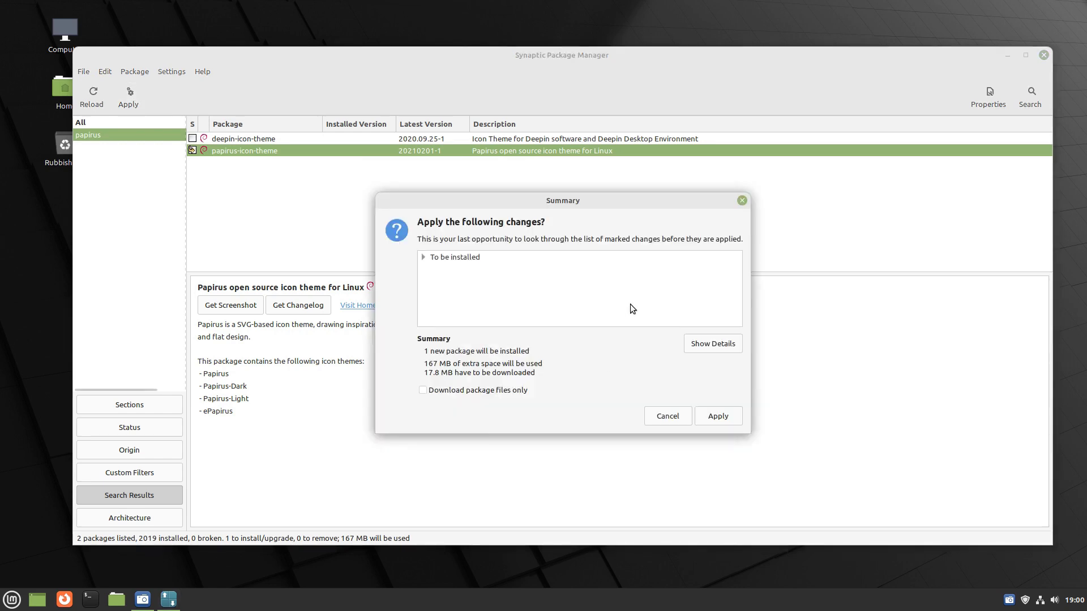
{"action": "left_click", "coordinate": [717, 416]}
{"action": "type", "text": "gtk-theme"}
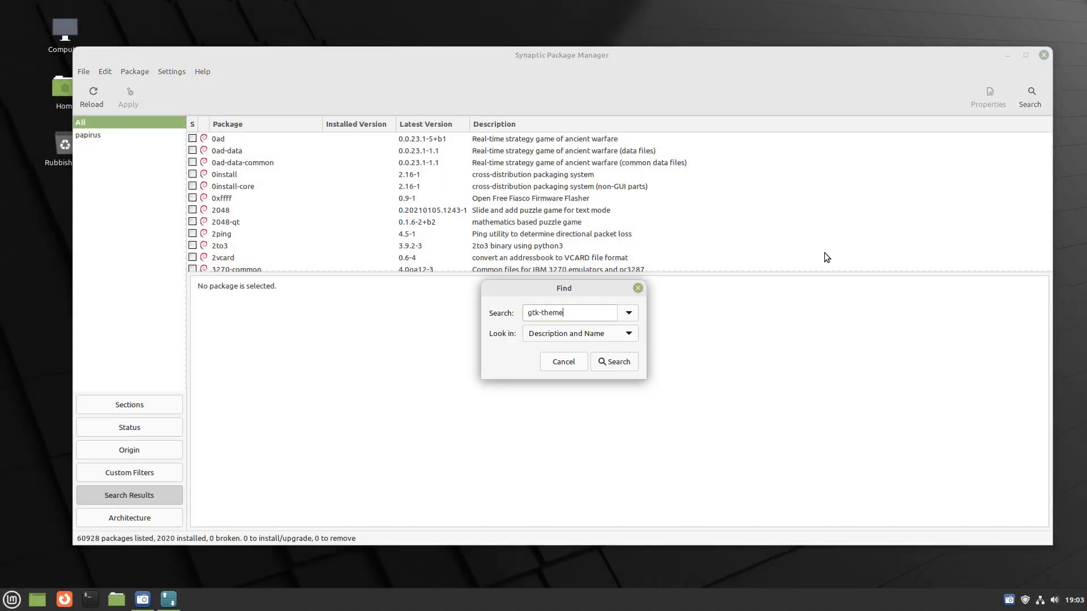
- Search Synaptic for gtk-theme, mark materia-gtk-theme for installation and apply it
{"action": "left_click", "coordinate": [613, 362]}
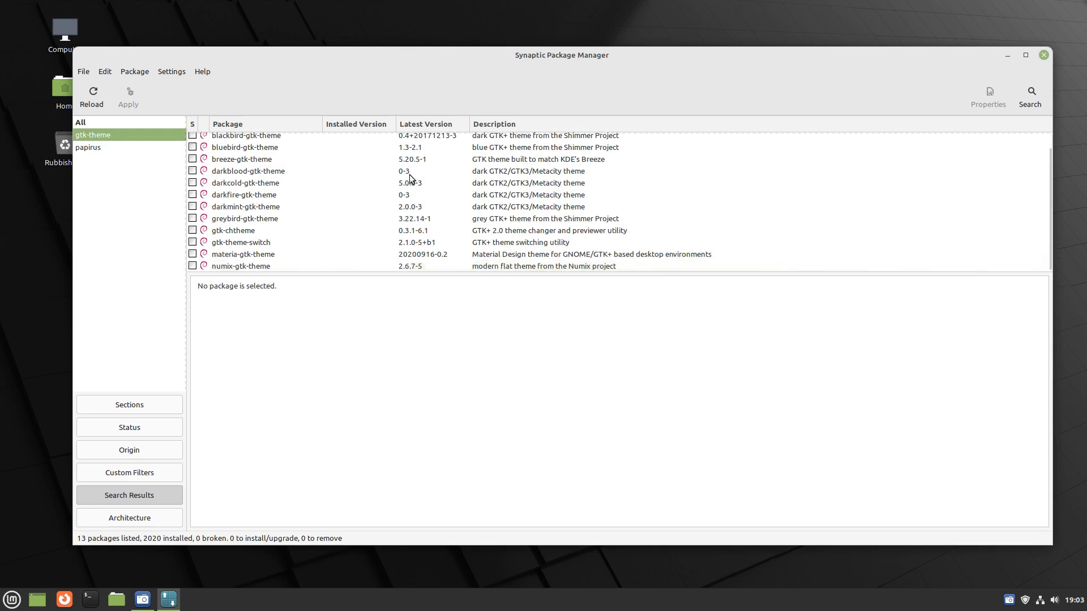
{"action": "left_click", "coordinate": [242, 254]}
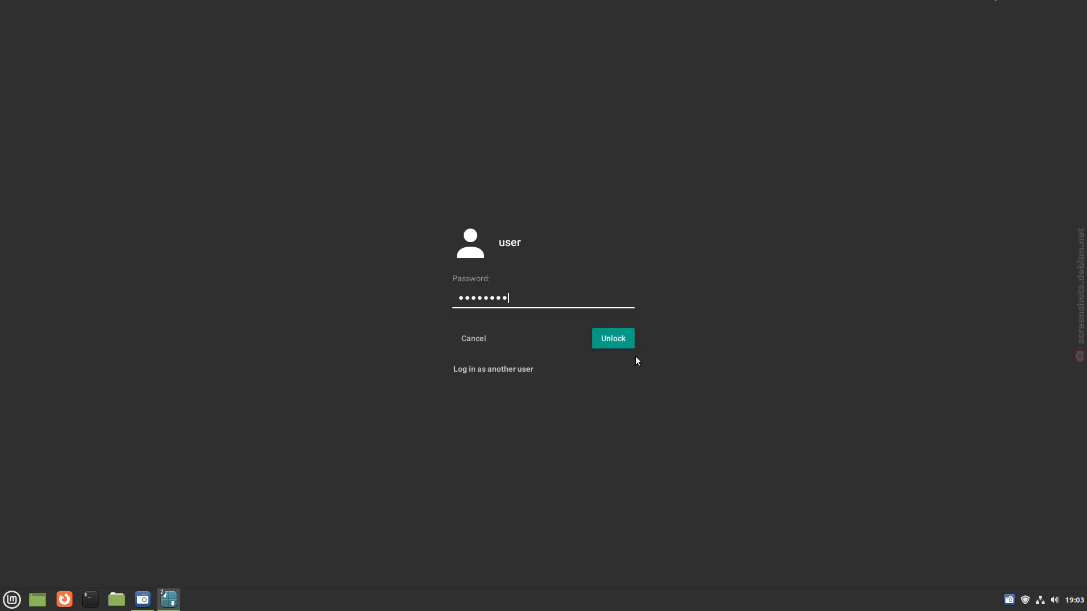
{"action": "left_click", "coordinate": [611, 338]}
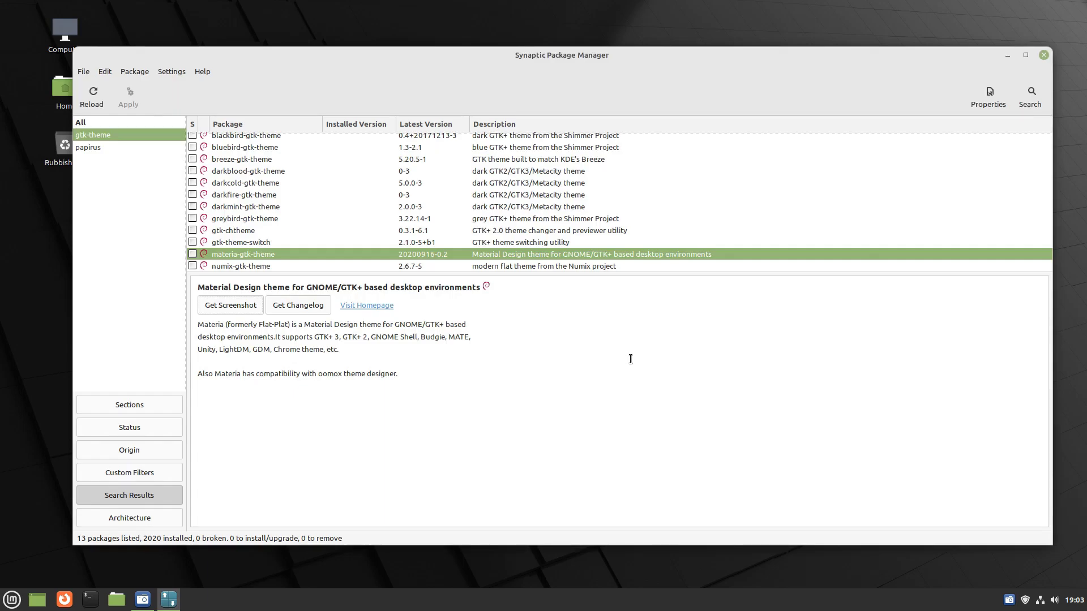
{"action": "right_click", "coordinate": [242, 254]}
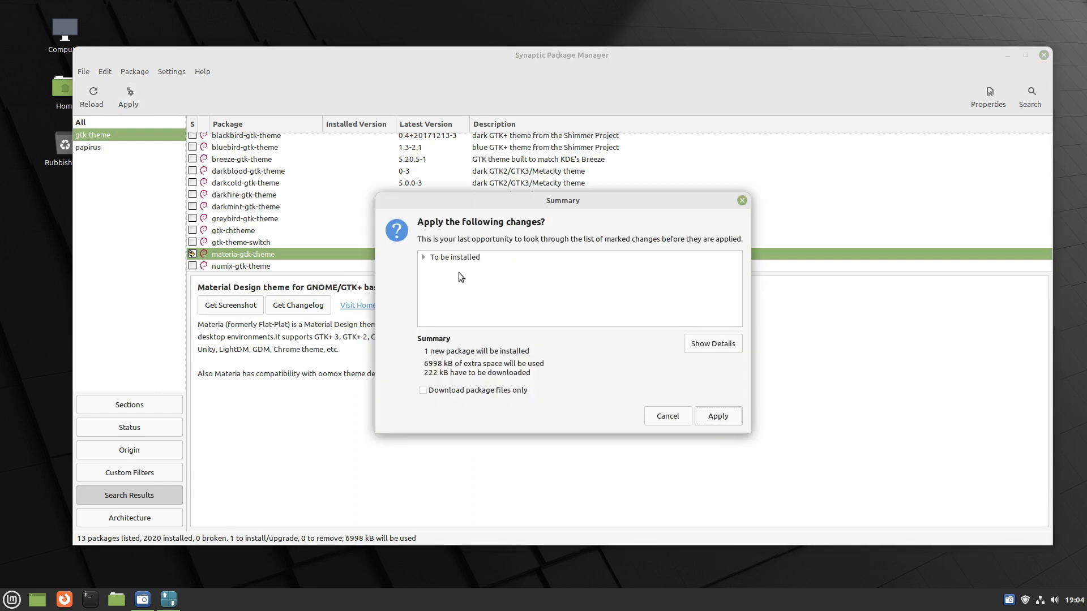
{"action": "left_click", "coordinate": [717, 416]}
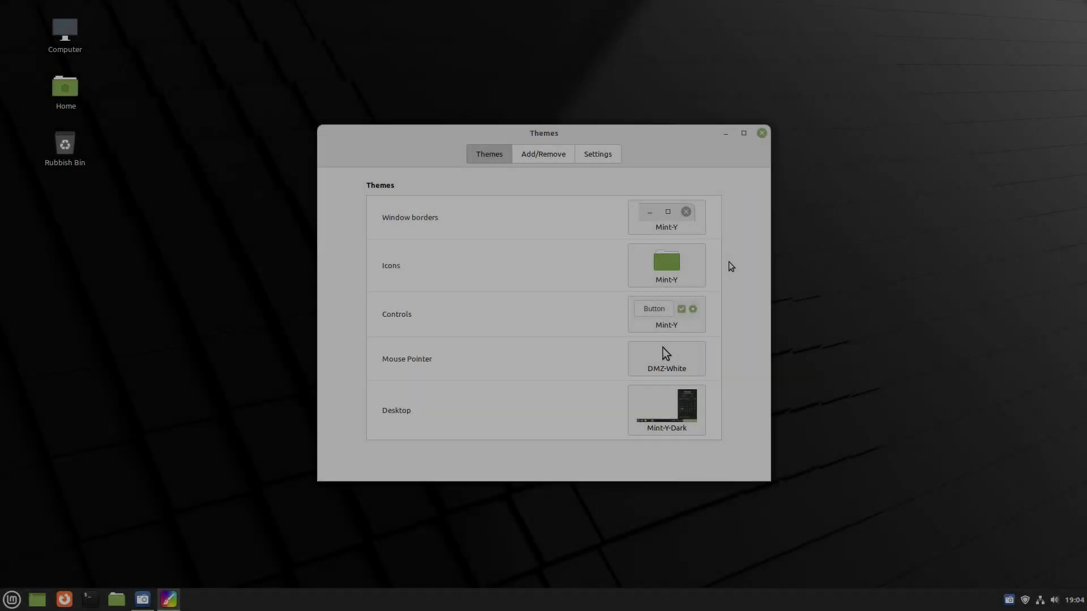
- Set window borders, controls and desktop to Materia and icons to Papirus, then close Themes
{"action": "left_click", "coordinate": [664, 217]}
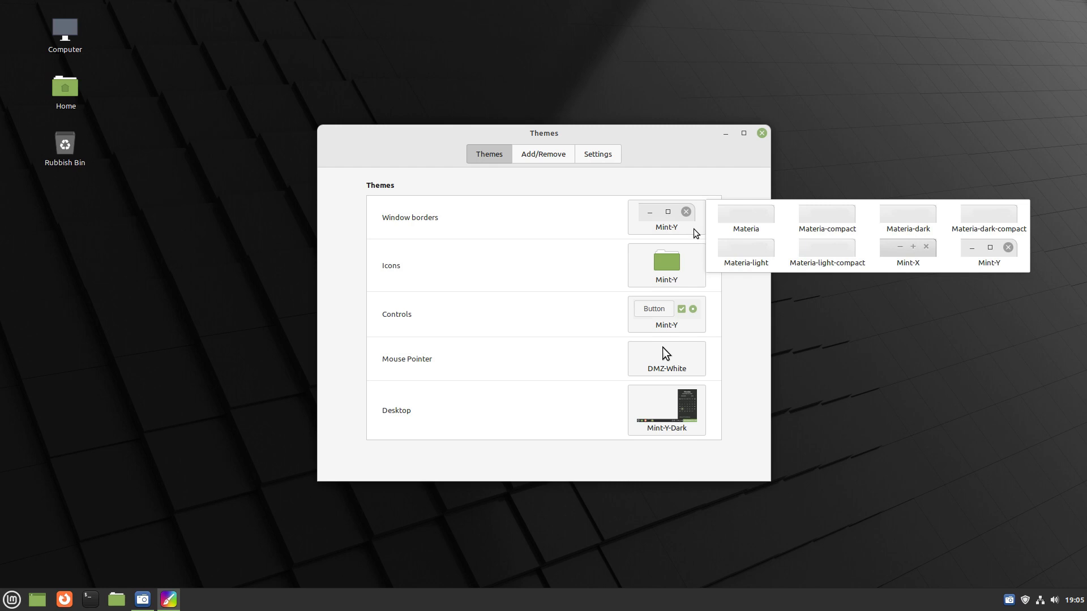
{"action": "left_click", "coordinate": [665, 266]}
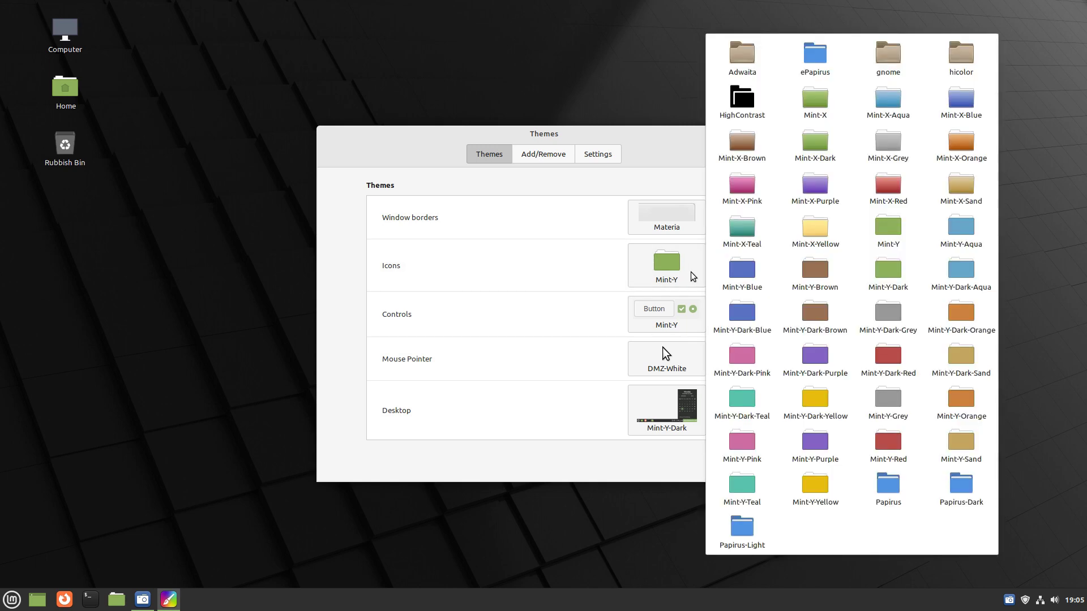
{"action": "left_click", "coordinate": [886, 488]}
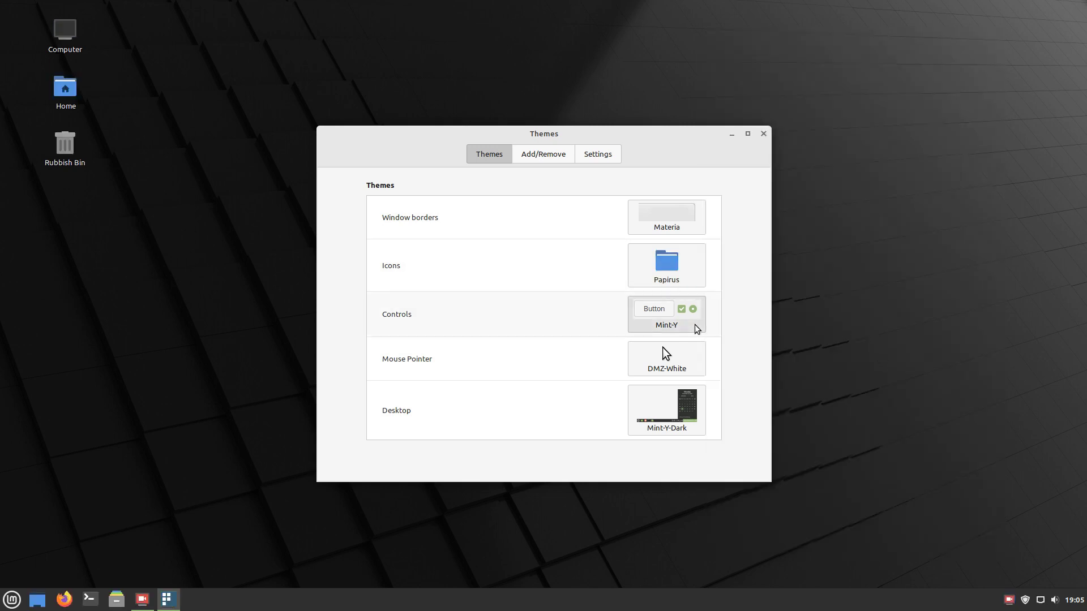
{"action": "left_click", "coordinate": [665, 314]}
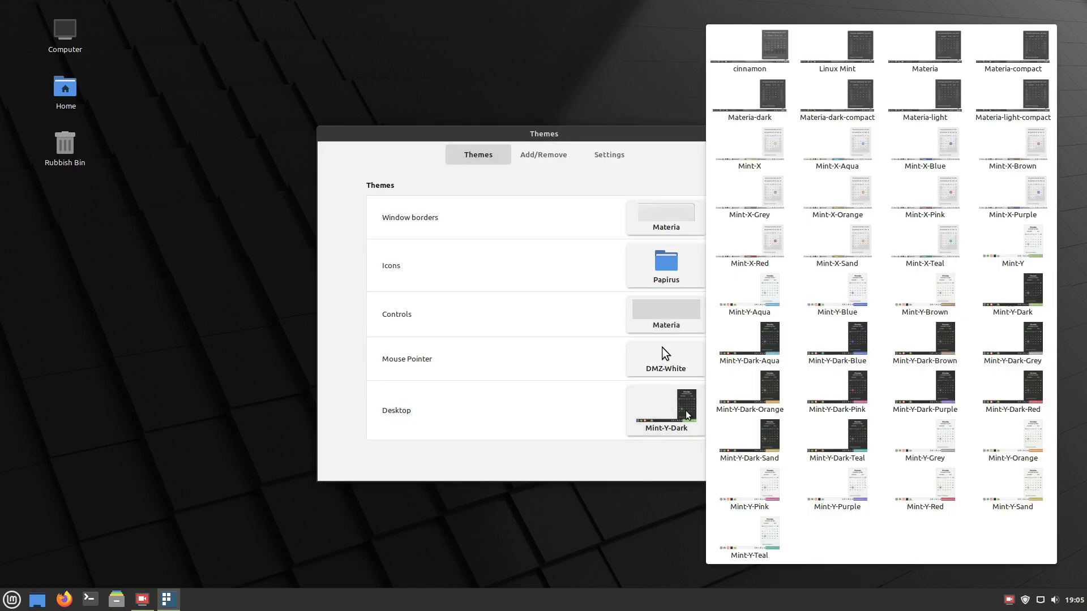
{"action": "left_click", "coordinate": [923, 46]}
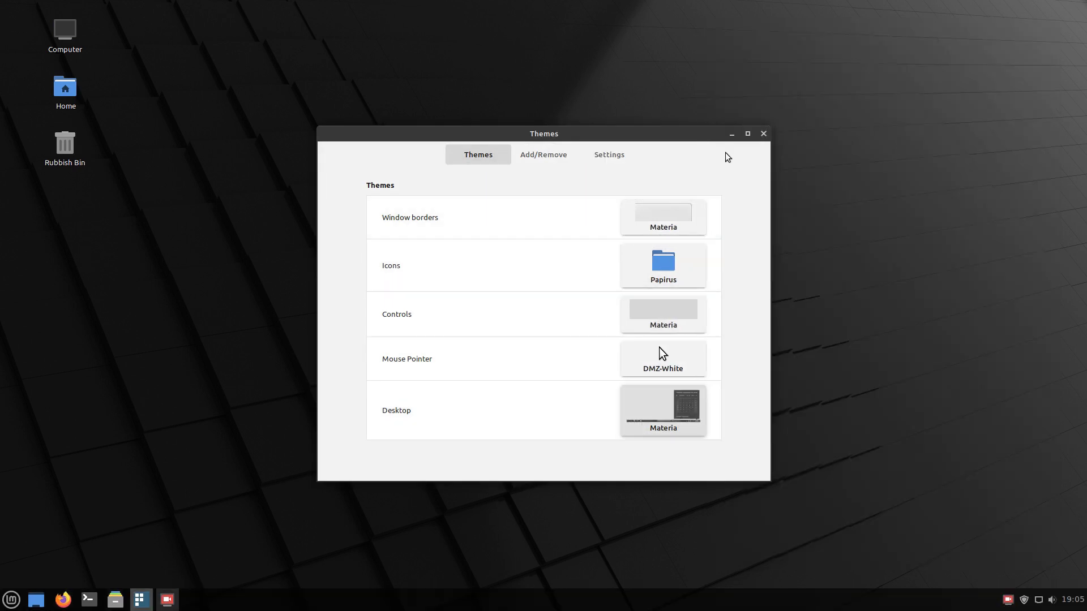
{"action": "left_click", "coordinate": [763, 133]}
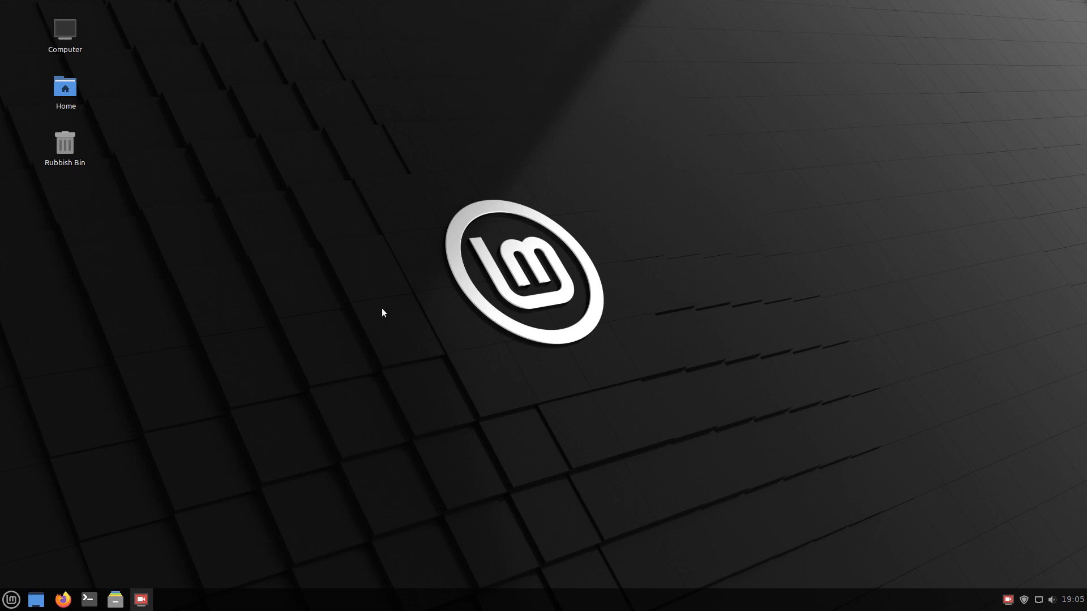
- Open the Home folder from the applications menu to check the new Papirus icons
{"action": "left_click", "coordinate": [11, 600]}
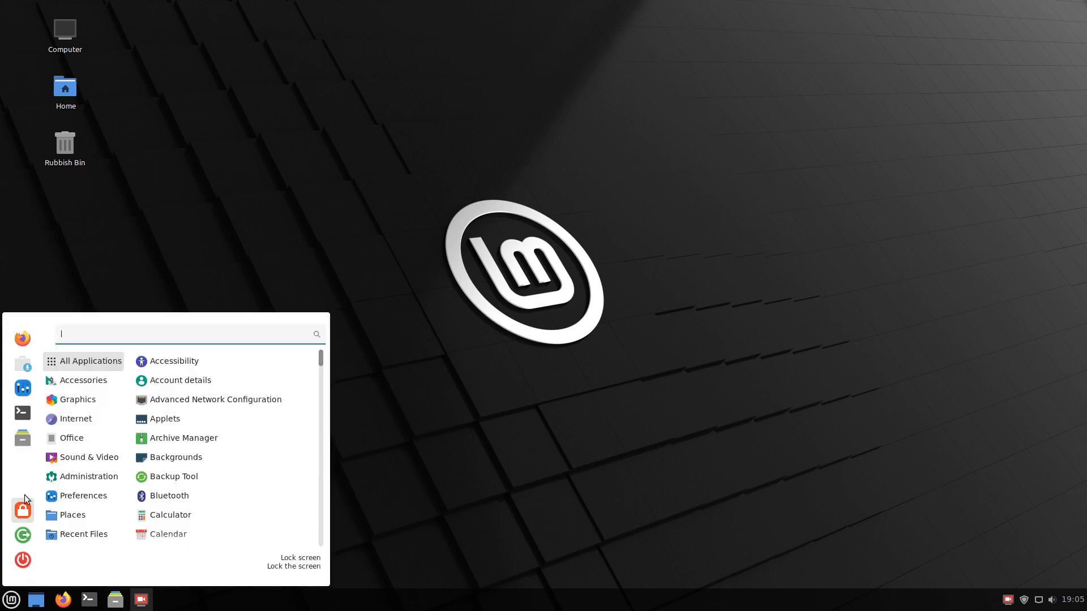
{"action": "left_click", "coordinate": [113, 599]}
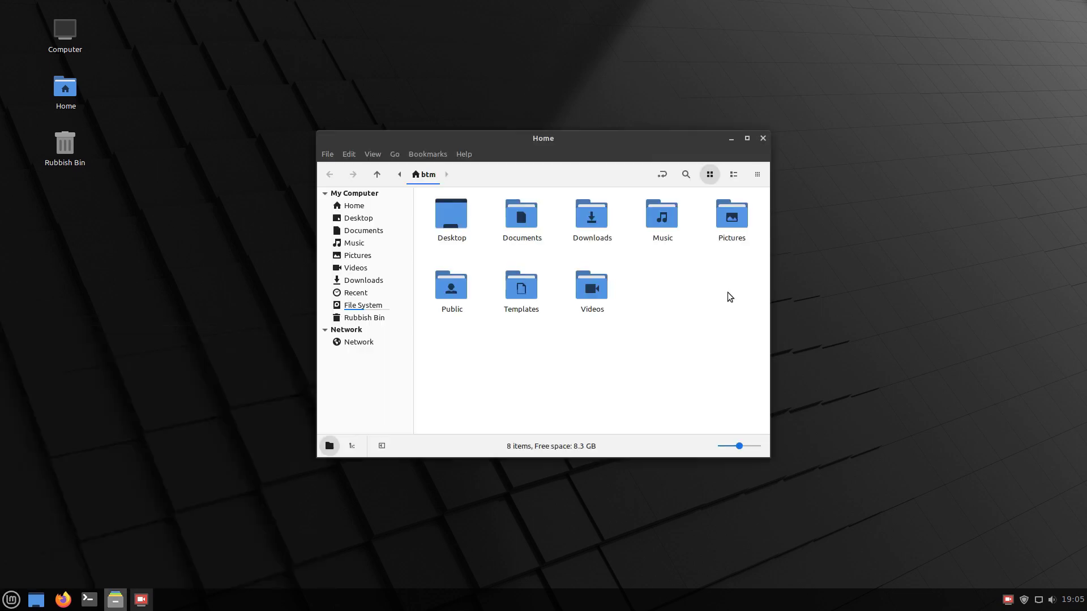
{"action": "right_click", "coordinate": [645, 152]}
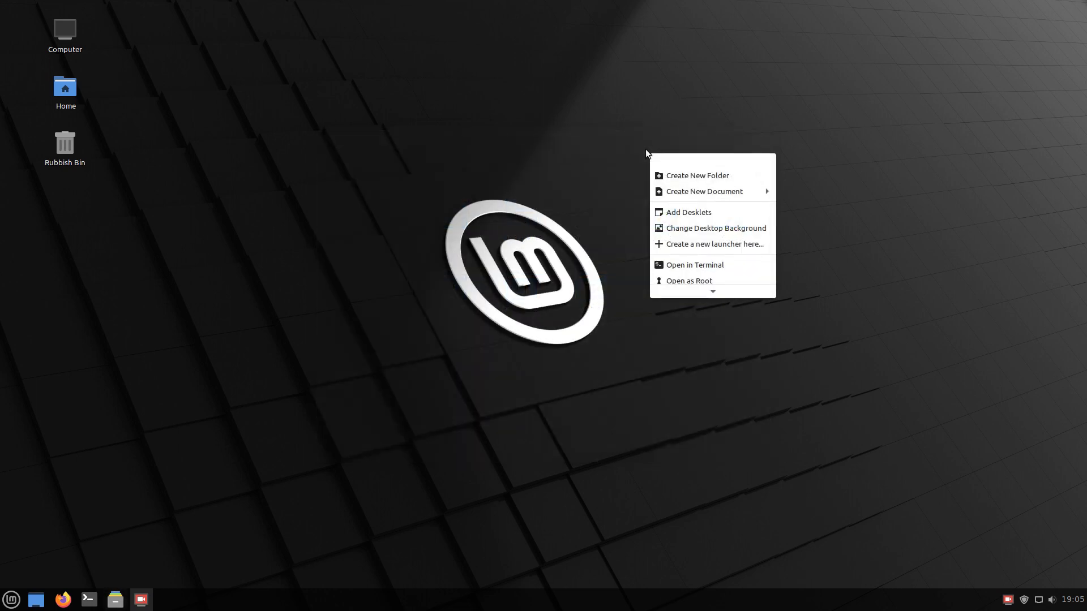
- Browse the Una and Uma wallpaper collections, applying Maldives then Java, and close Backgrounds
{"action": "left_click", "coordinate": [715, 228]}
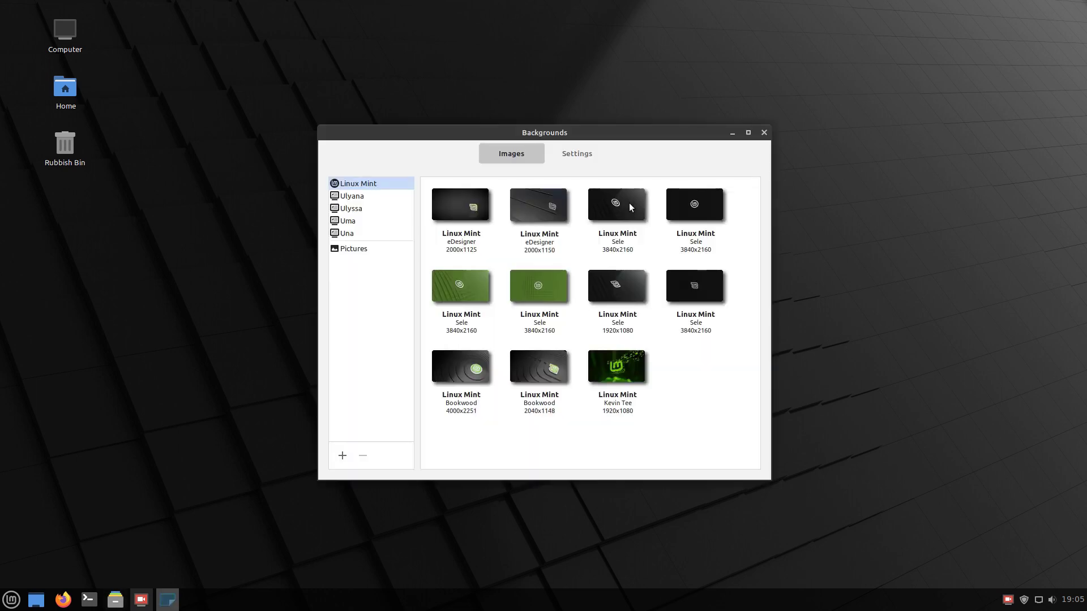
{"action": "mouse_move", "coordinate": [345, 232]}
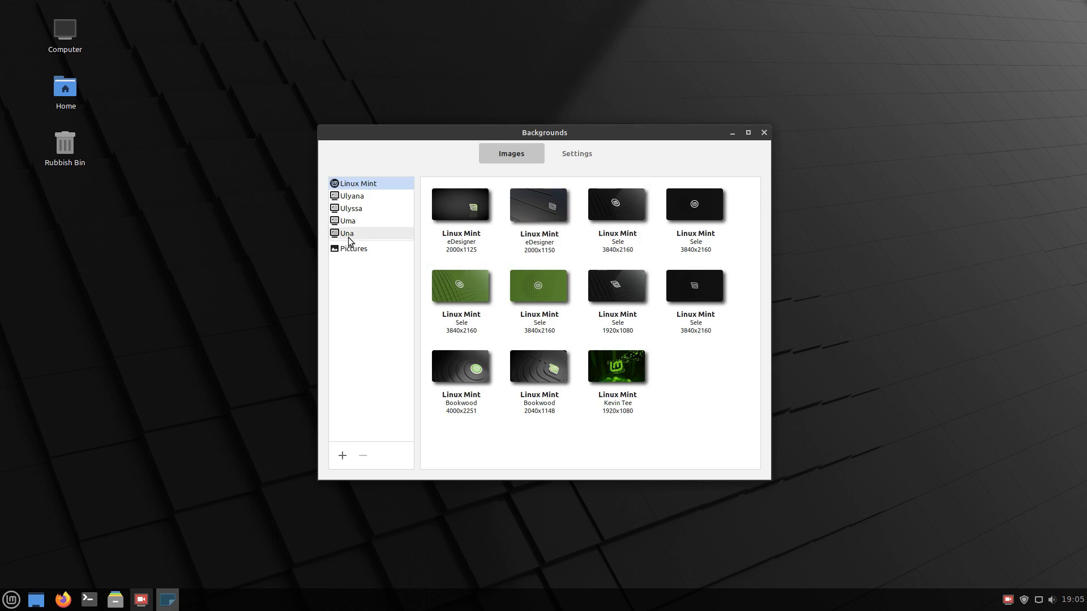
{"action": "left_click", "coordinate": [345, 232]}
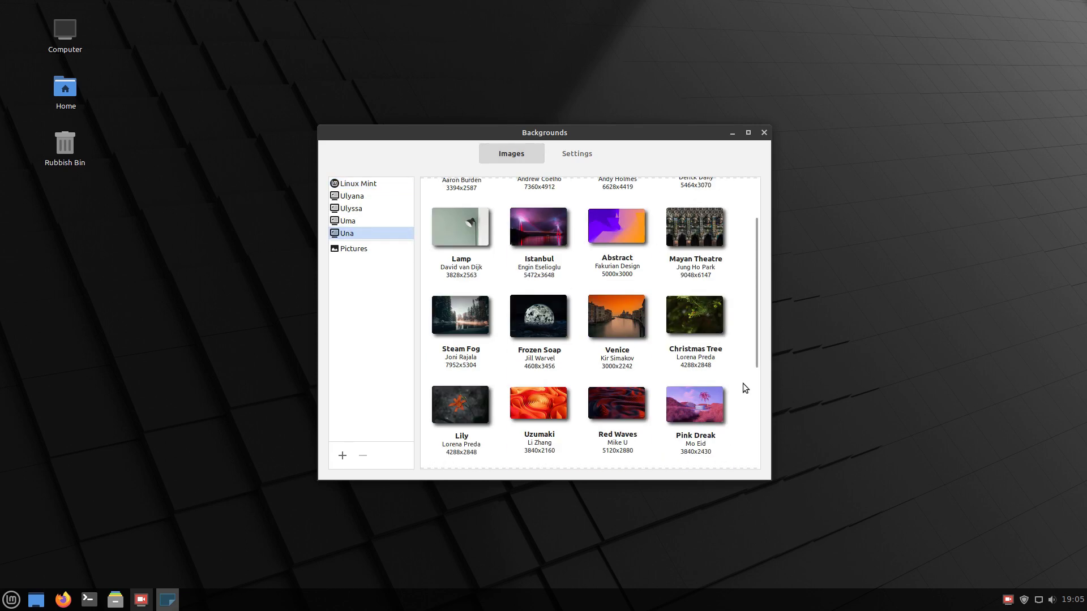
{"action": "scroll", "scroll_direction": "up", "scroll_amount": 3}
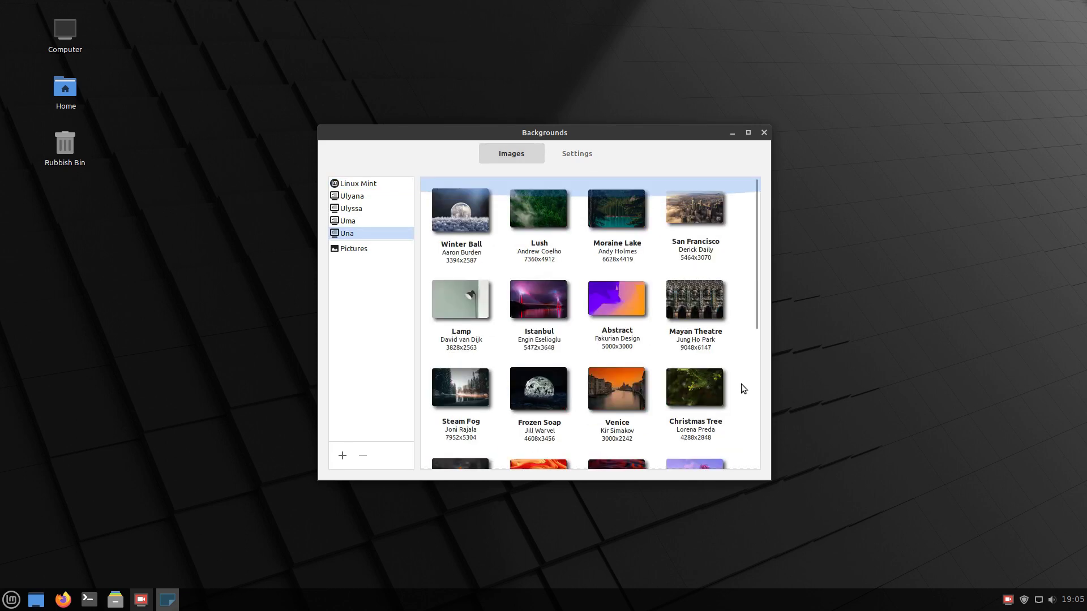
{"action": "left_click", "coordinate": [346, 220]}
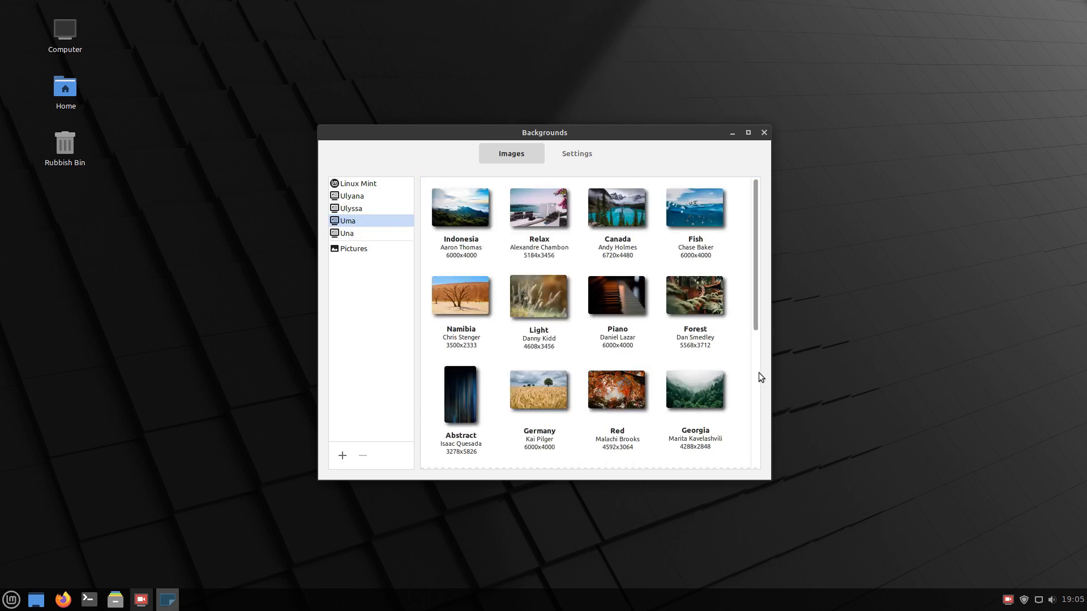
{"action": "scroll", "scroll_direction": "down", "scroll_amount": 3}
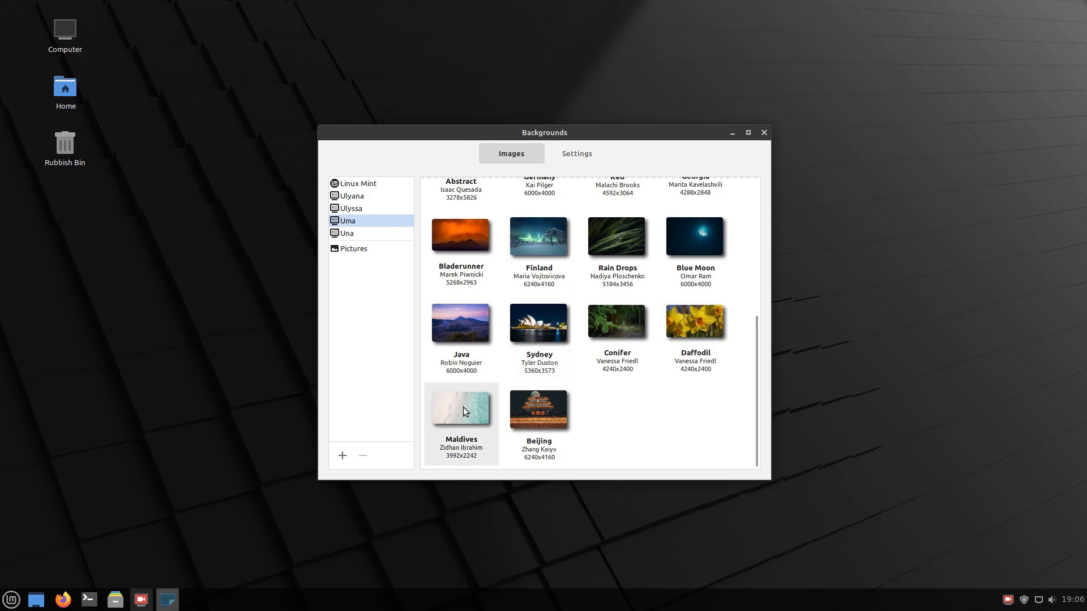
{"action": "left_click", "coordinate": [460, 408]}
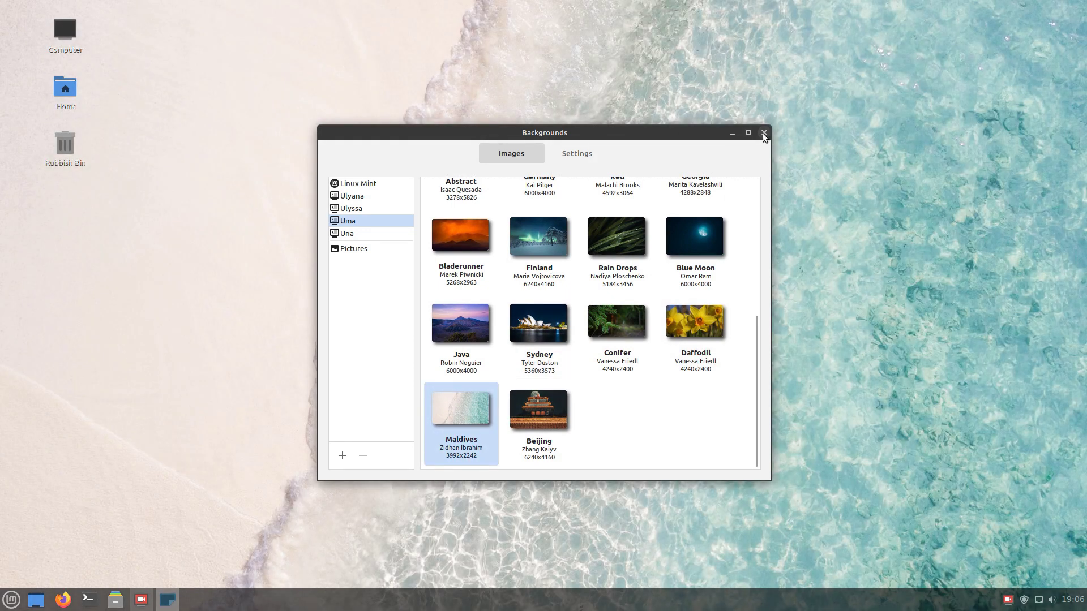
{"action": "mouse_move", "coordinate": [241, 595]}
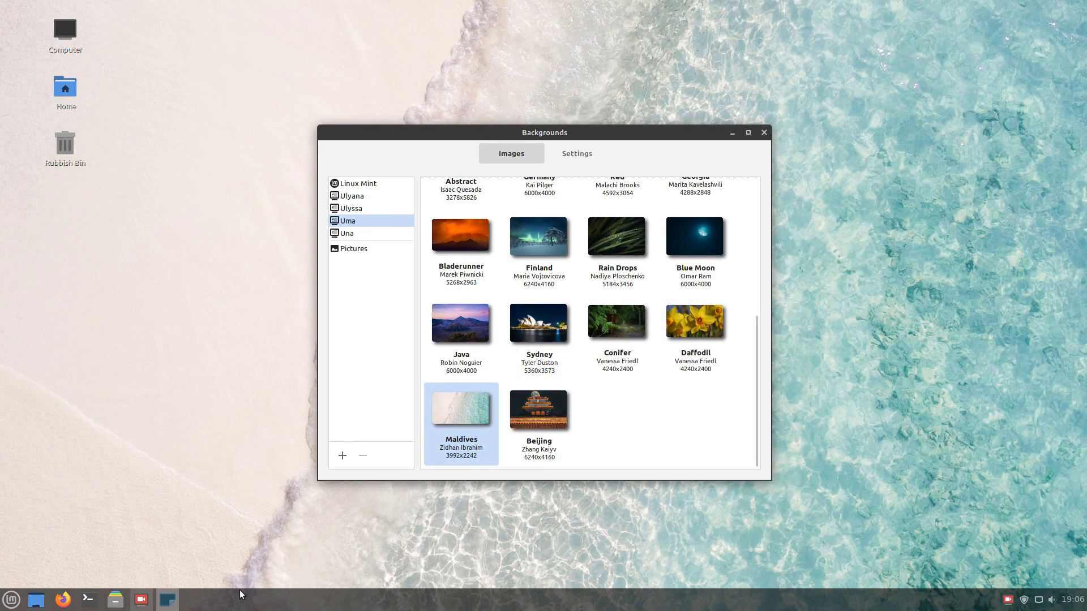
{"action": "mouse_move", "coordinate": [489, 287]}
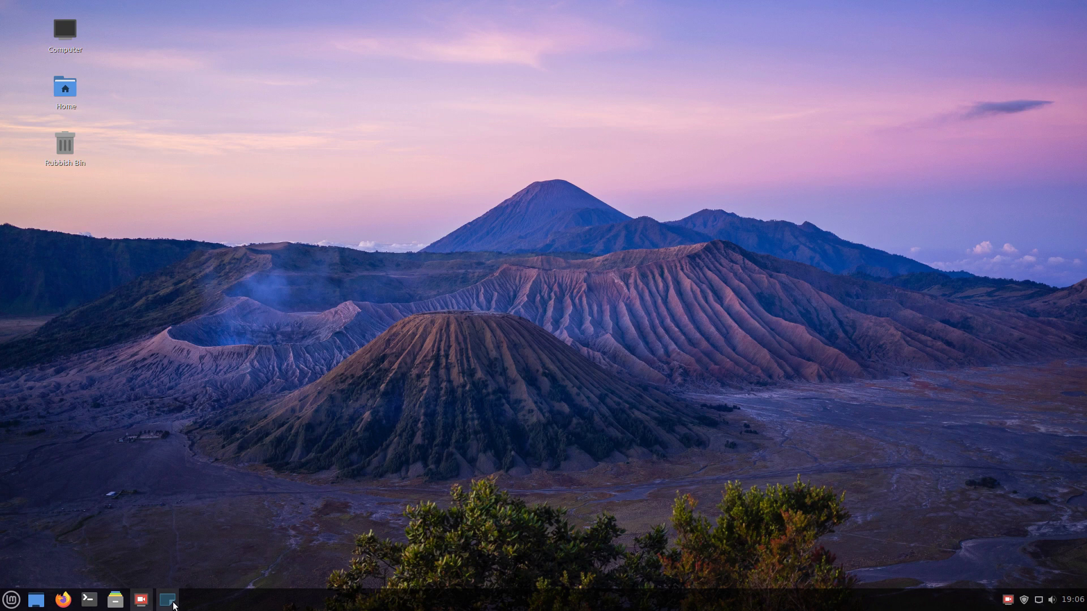
{"action": "left_click", "coordinate": [167, 599]}
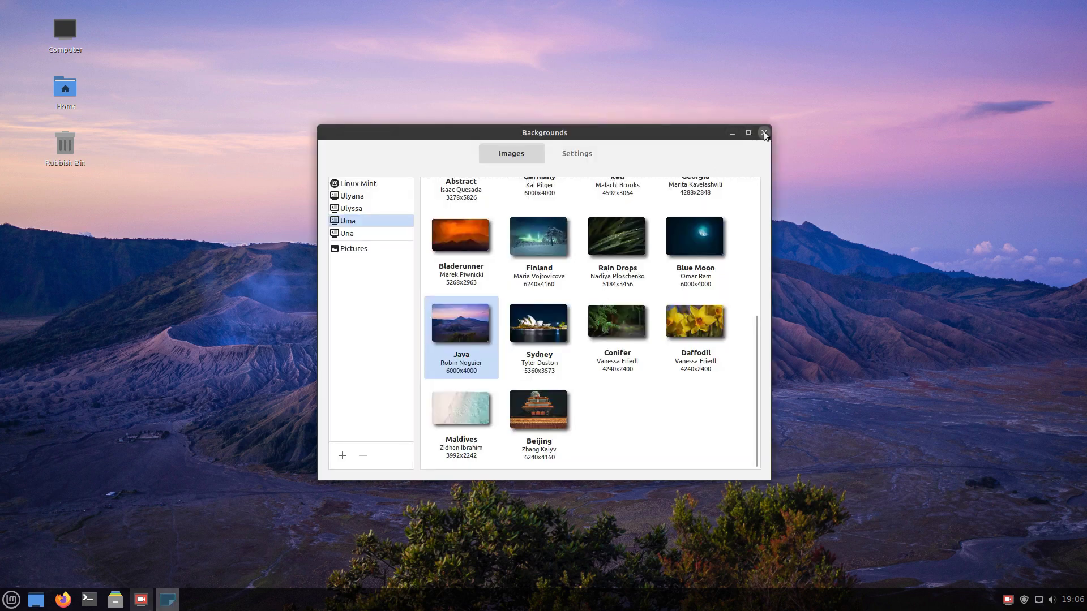
{"action": "left_click", "coordinate": [764, 133]}
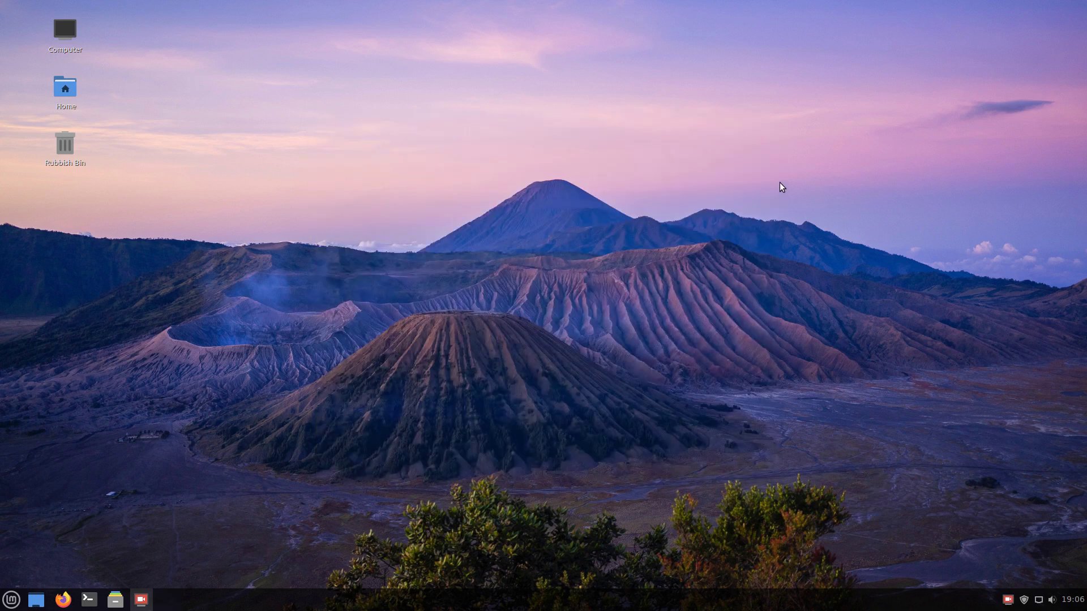